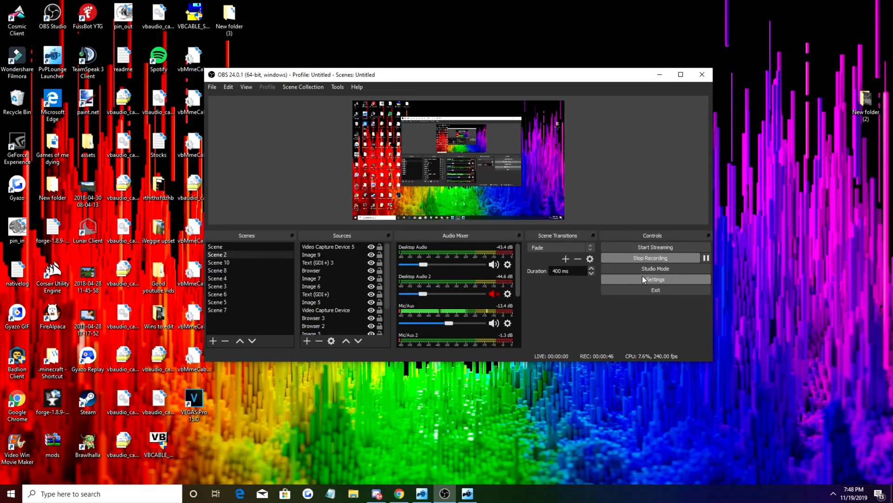
Open Settings and set the theme to Dark (Default) after briefly trying Acri.
{"action": "left_click", "coordinate": [655, 279]}
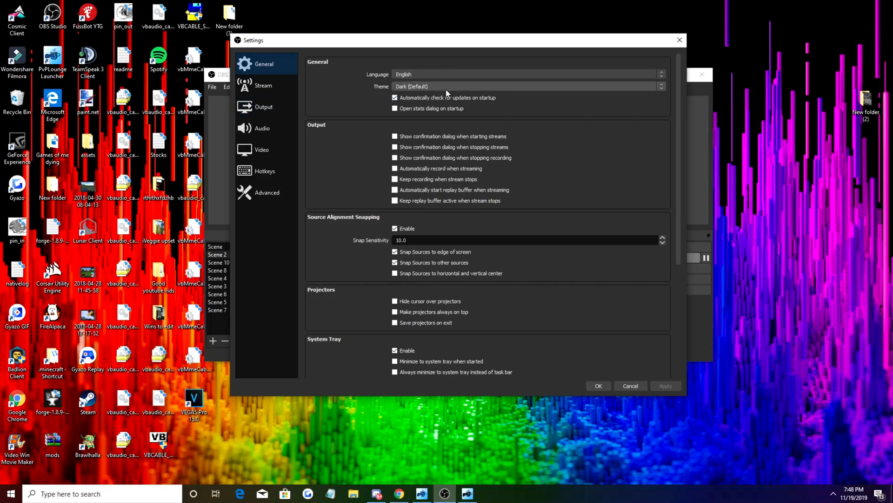
{"action": "left_click", "coordinate": [525, 86]}
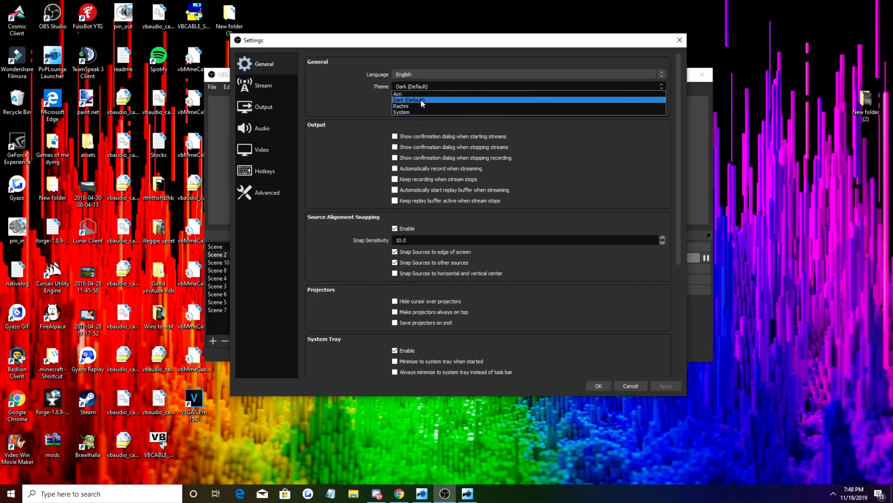
{"action": "left_click", "coordinate": [409, 93]}
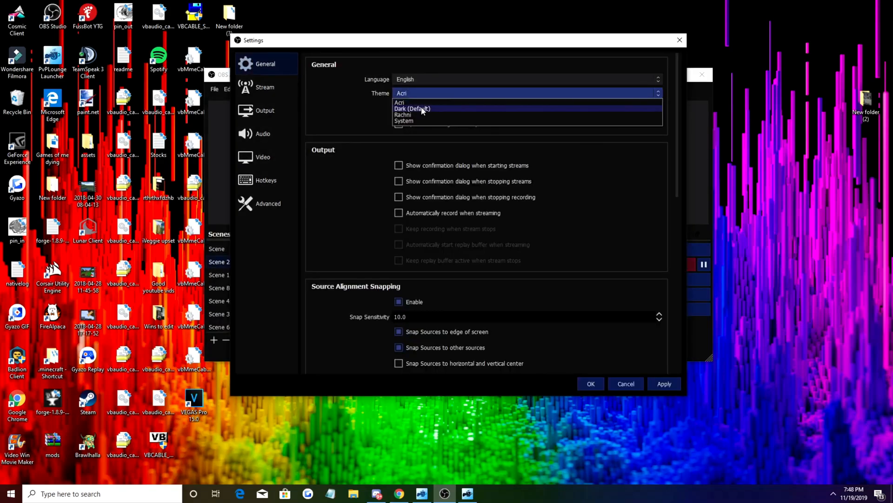
{"action": "left_click", "coordinate": [412, 108]}
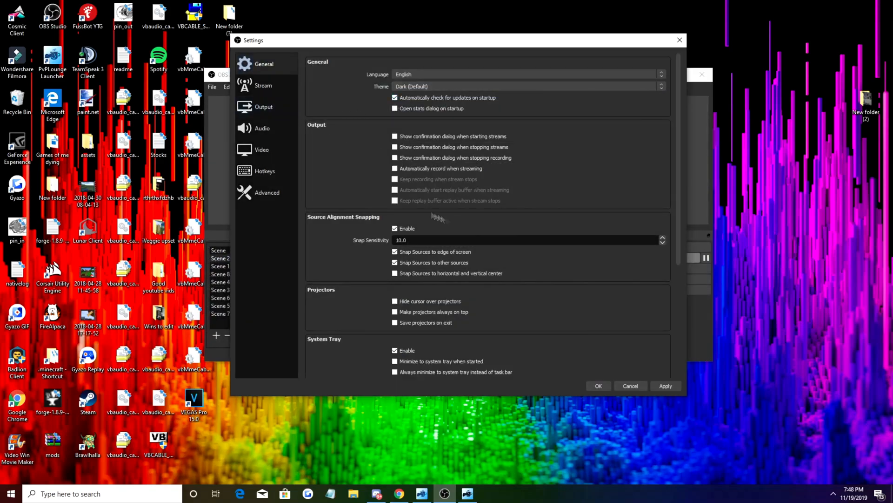
Choose YouTube / YouTube Gaming as the streaming service with the Primary YouTube ingest server.
{"action": "left_click", "coordinate": [262, 86]}
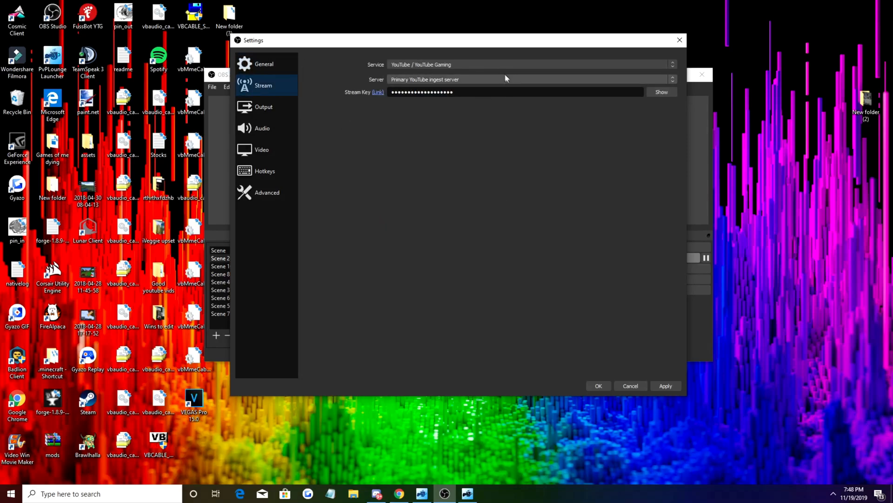
{"action": "left_click", "coordinate": [530, 64]}
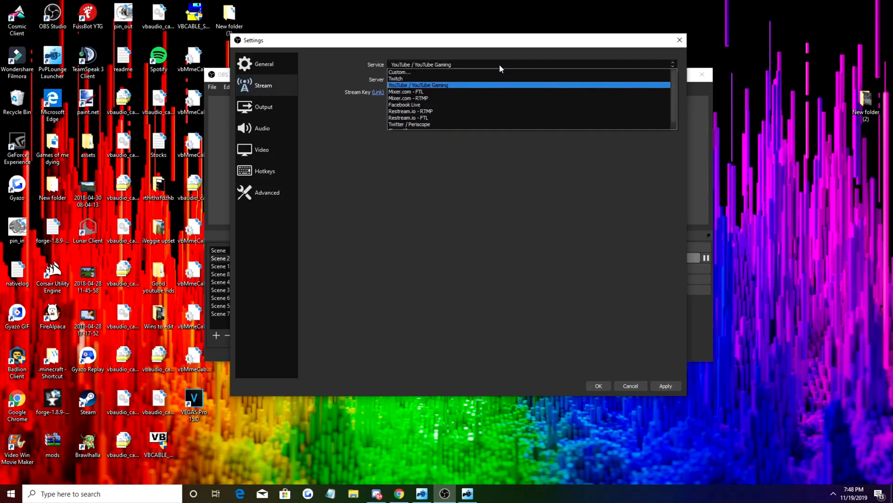
{"action": "left_click", "coordinate": [419, 84]}
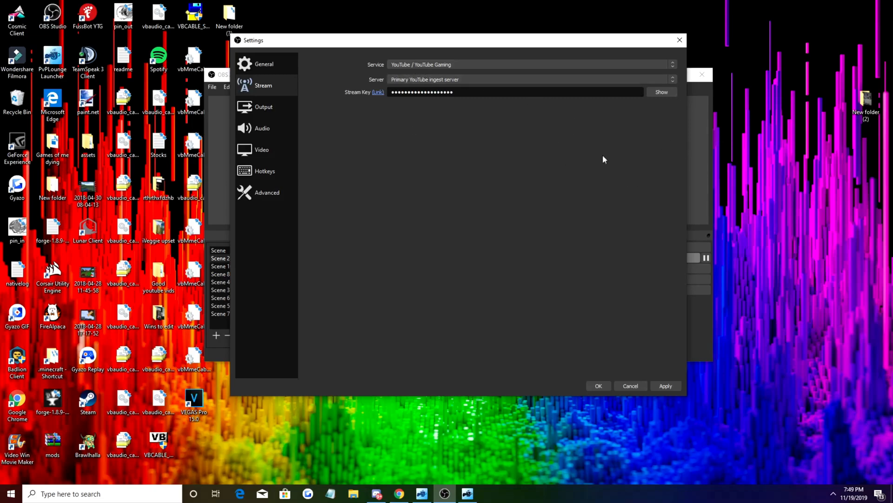
{"action": "mouse_move", "coordinate": [473, 274]}
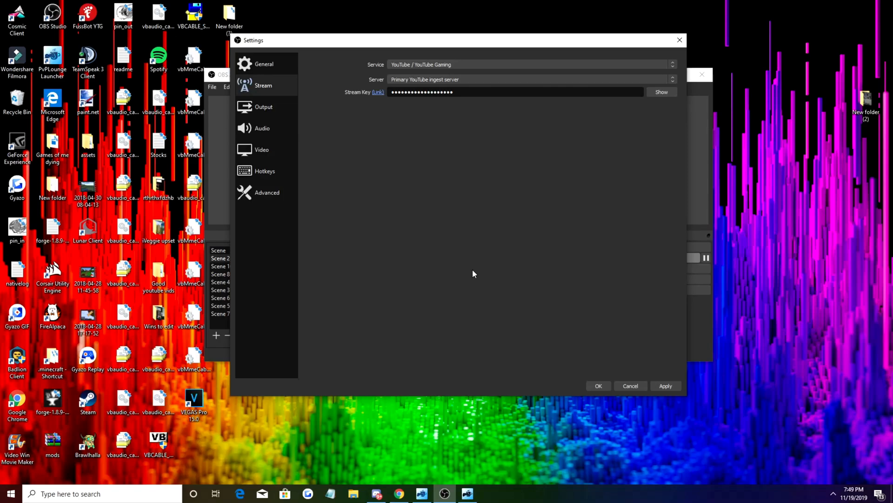
{"action": "left_click", "coordinate": [263, 107]}
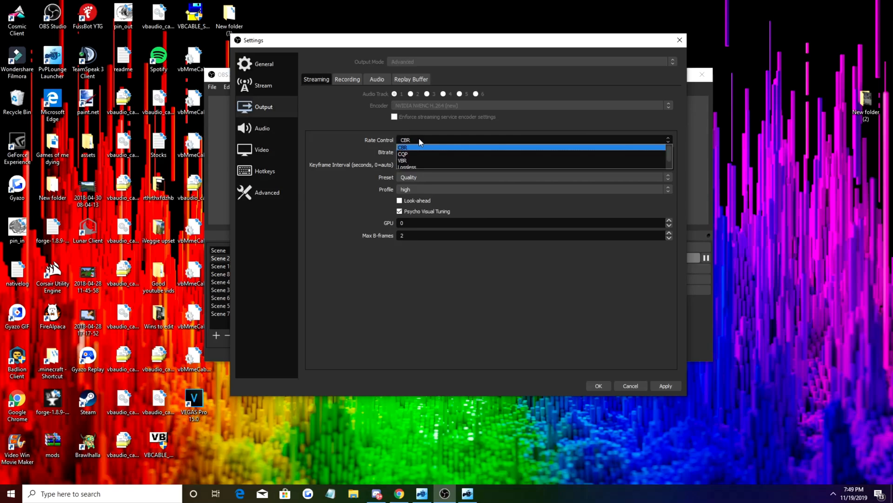
{"action": "mouse_move", "coordinate": [404, 149]}
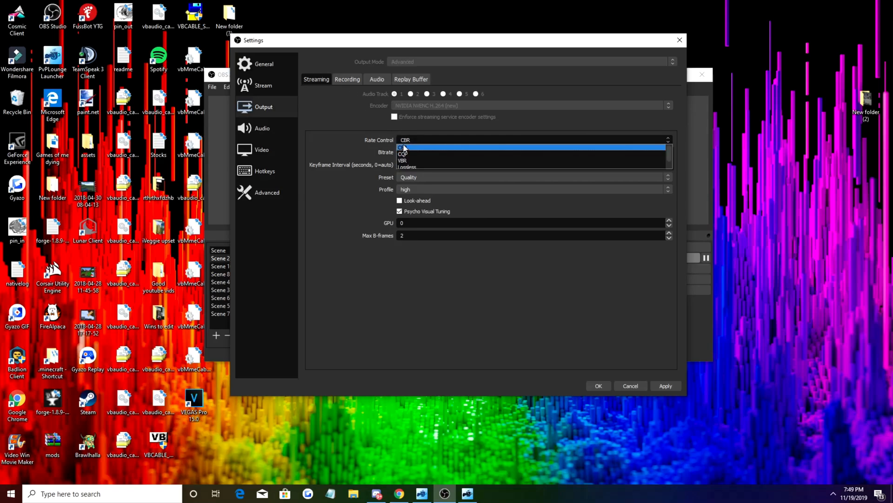
Set streaming to CBR at 5000 Kbps, Quality preset, high profile, look-ahead unchecked.
{"action": "left_click", "coordinate": [404, 147]}
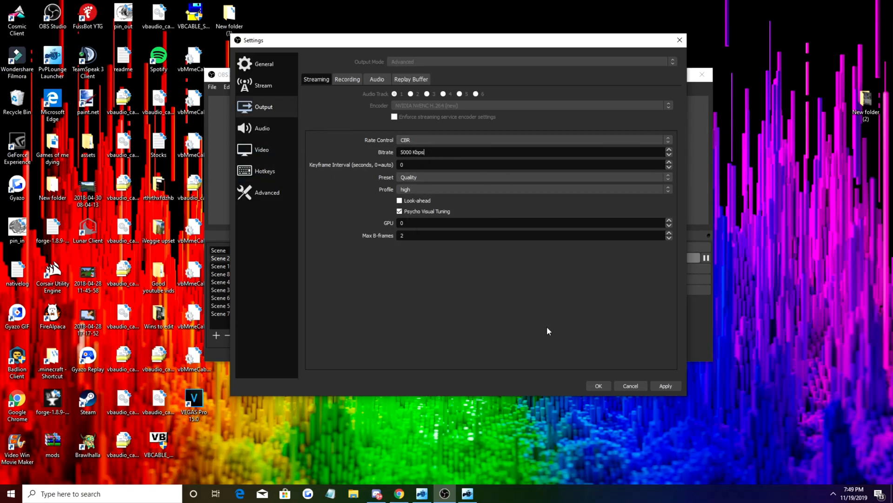
{"action": "mouse_move", "coordinate": [436, 164]}
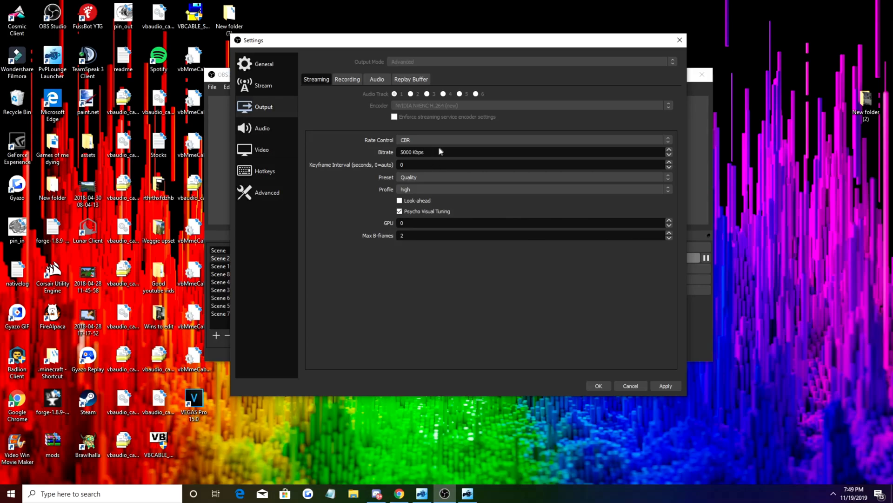
{"action": "mouse_move", "coordinate": [436, 161]}
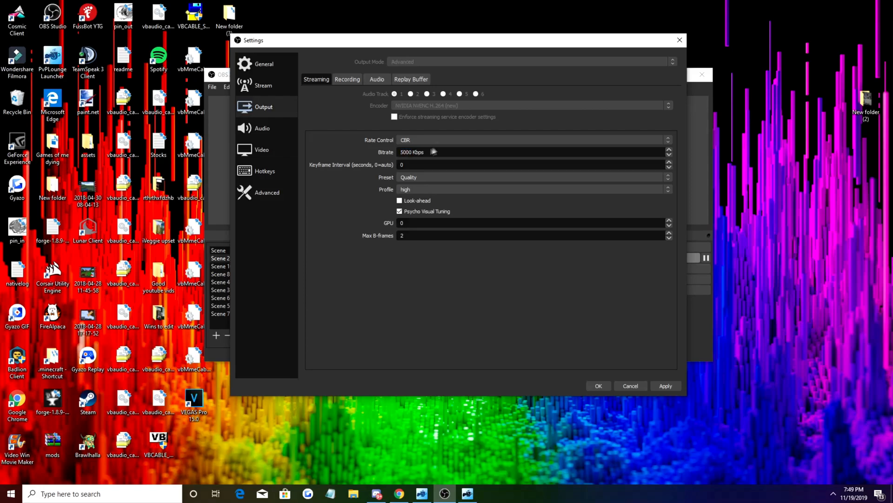
{"action": "mouse_move", "coordinate": [433, 152]}
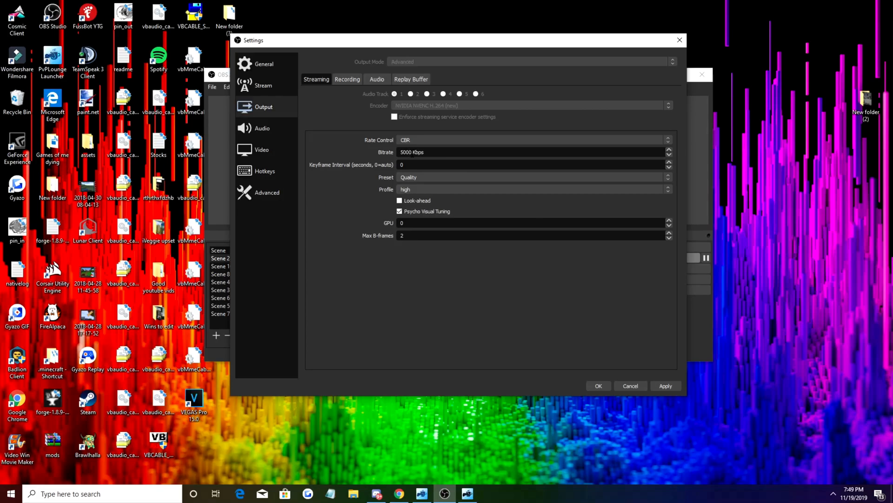
{"action": "left_click", "coordinate": [411, 152]}
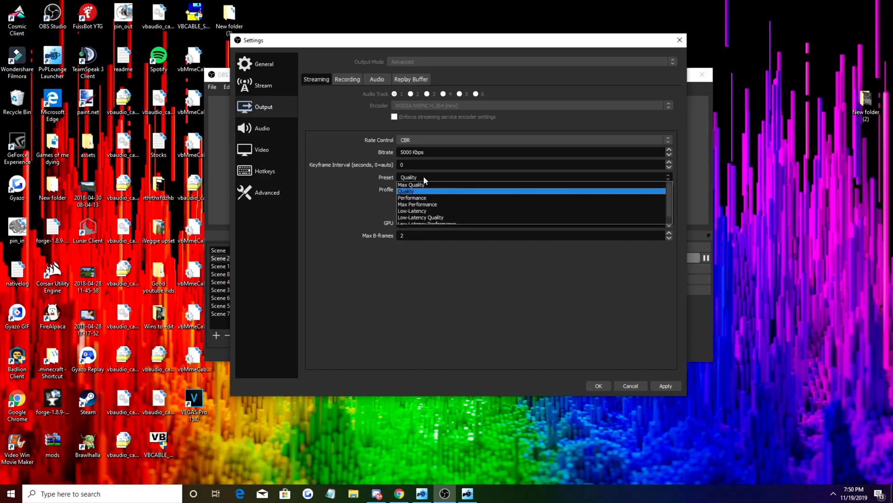
{"action": "left_click", "coordinate": [408, 191]}
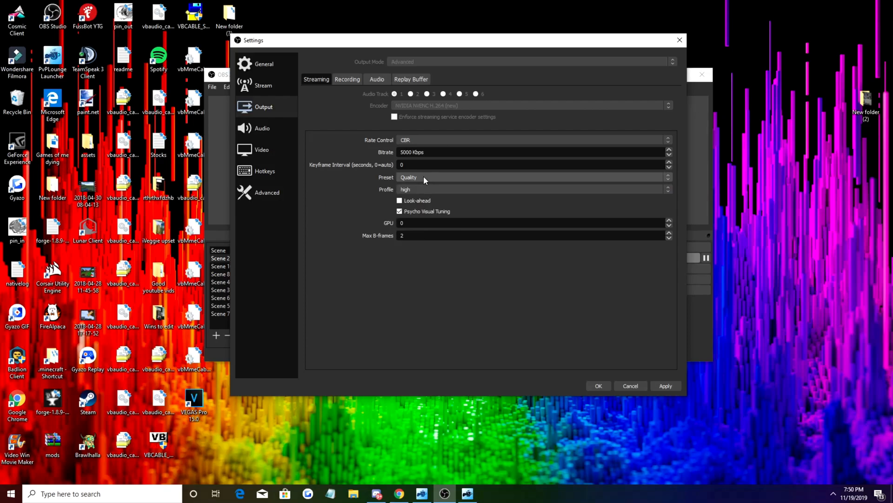
{"action": "left_click", "coordinate": [399, 200]}
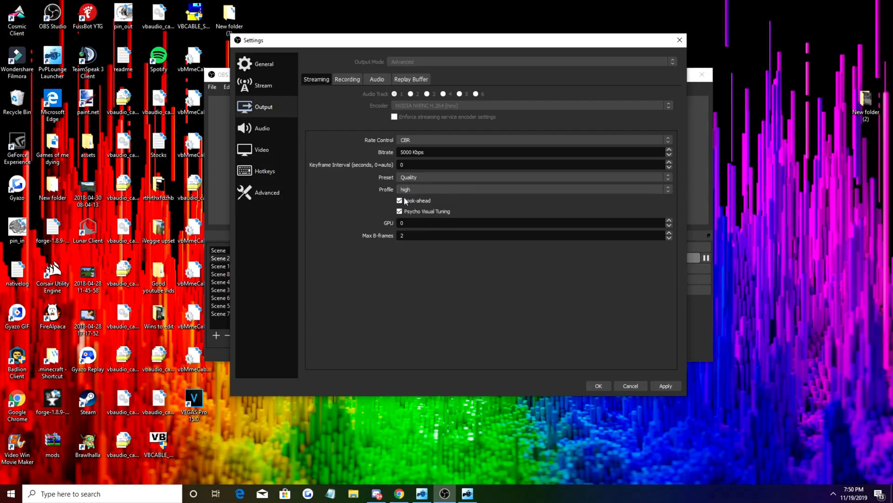
{"action": "left_click", "coordinate": [400, 200]}
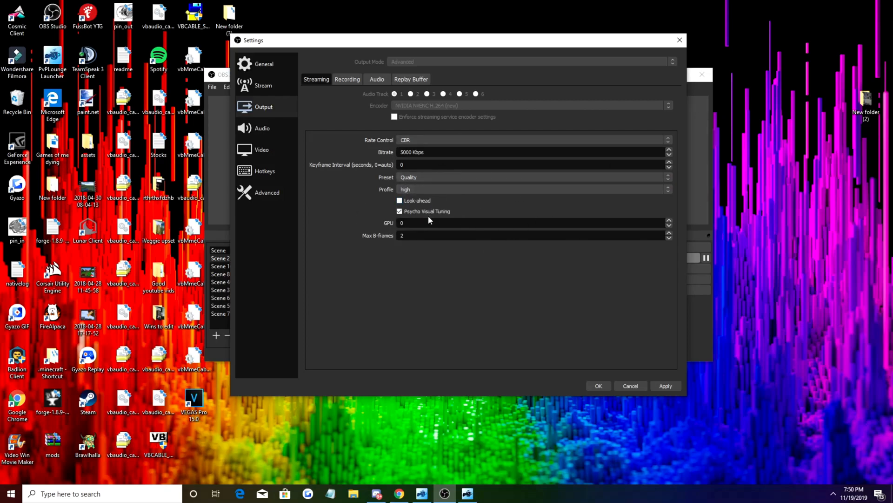
{"action": "mouse_move", "coordinate": [431, 234]}
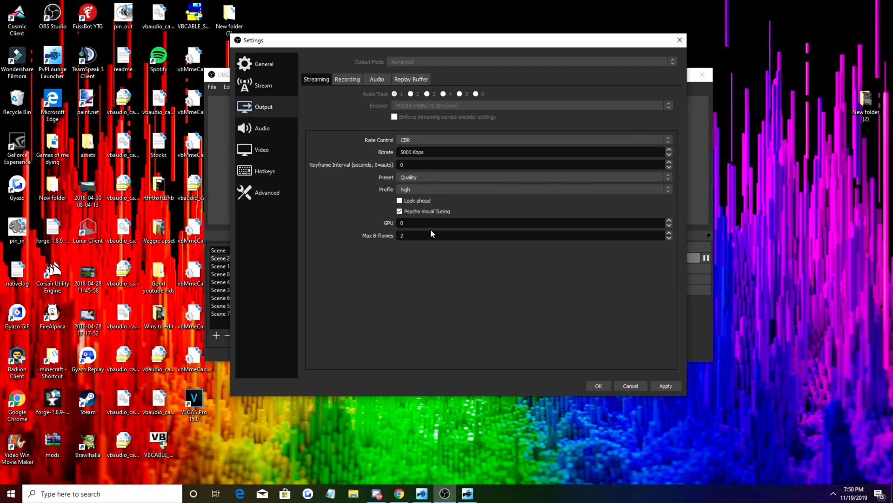
On the Recording tab, choose CQP with CQ level 30, Max Quality preset, high profile.
{"action": "left_click", "coordinate": [348, 79]}
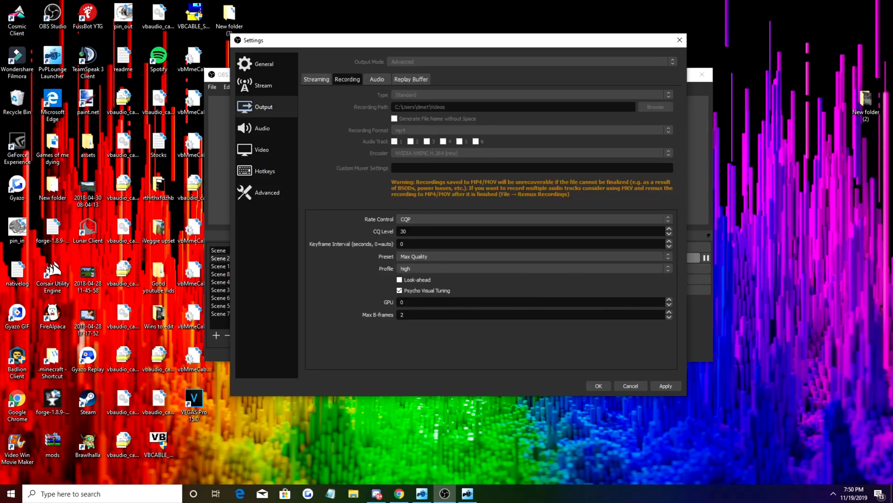
{"action": "left_click", "coordinate": [532, 219]}
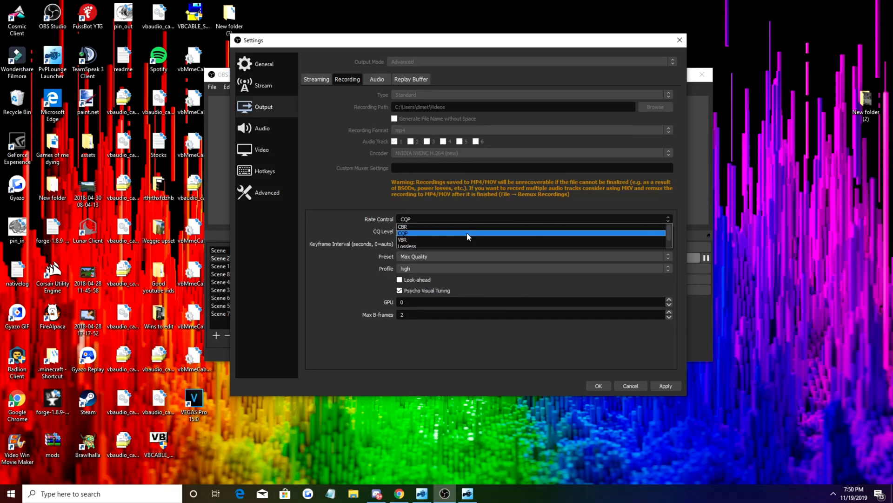
{"action": "left_click", "coordinate": [467, 234]}
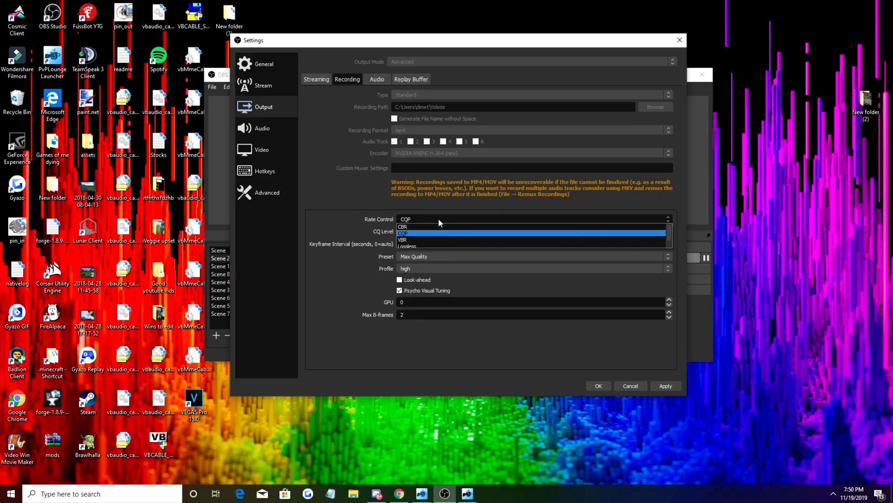
{"action": "left_click", "coordinate": [406, 226]}
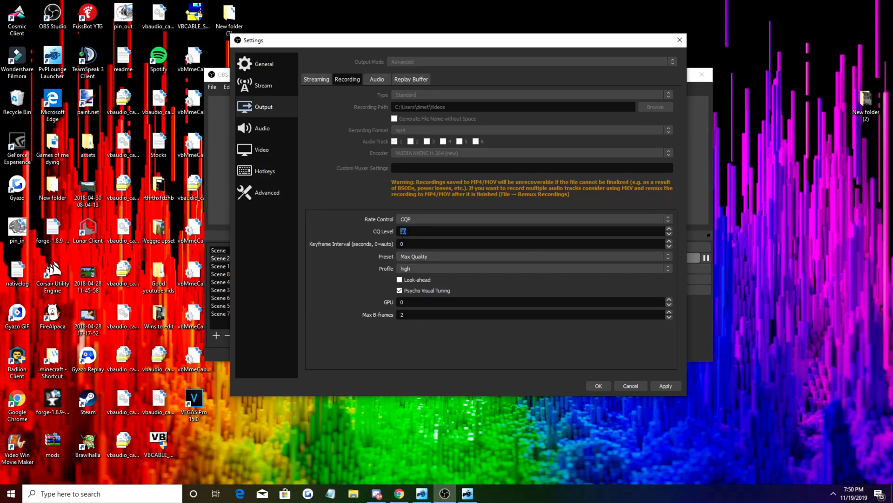
{"action": "type", "text": "30"}
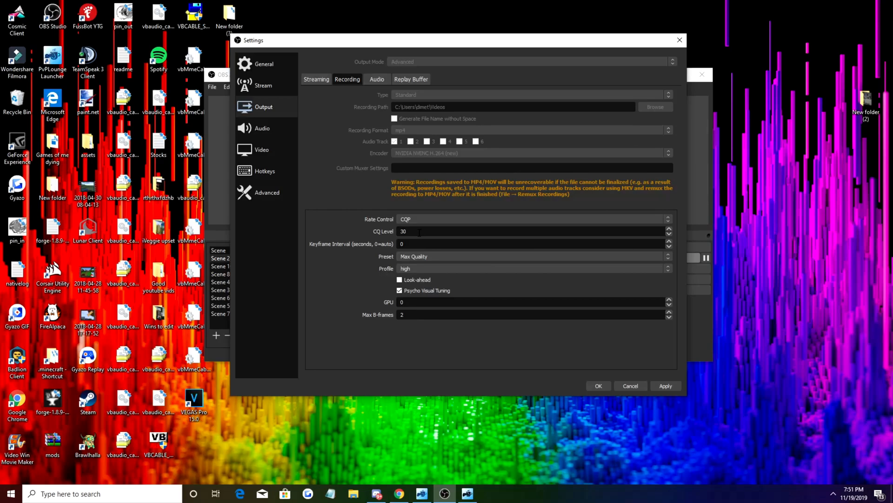
{"action": "mouse_move", "coordinate": [638, 82]}
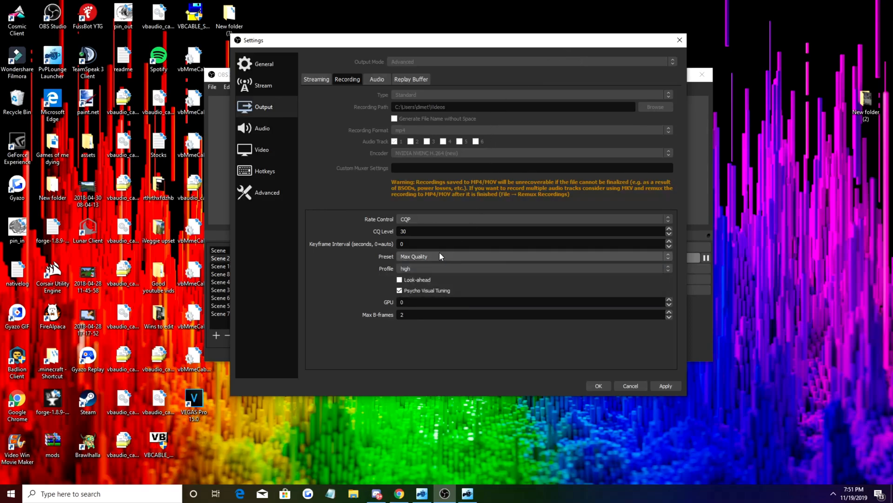
{"action": "mouse_move", "coordinate": [444, 258]}
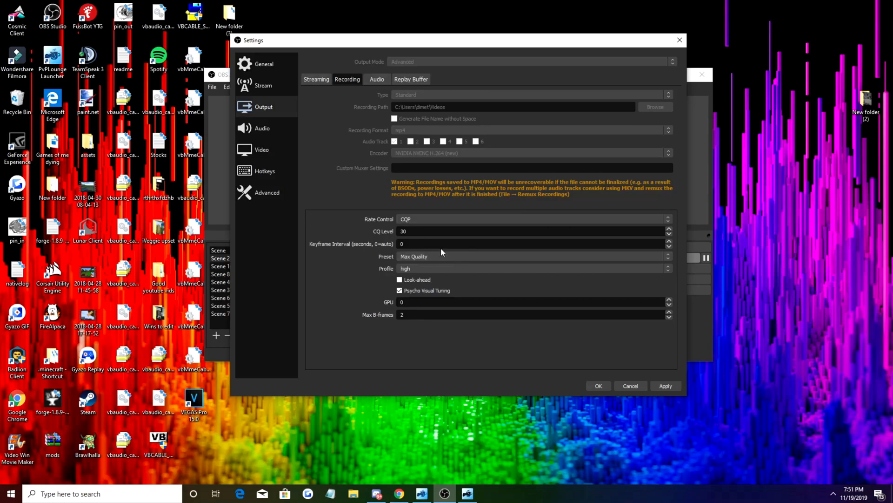
{"action": "left_click", "coordinate": [400, 279]}
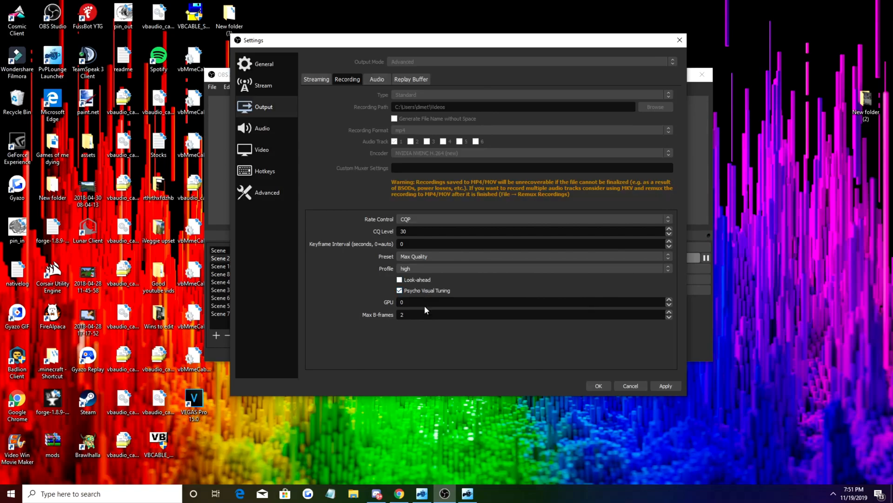
Keep the audio sample rate at 44.1 kHz with Stereo channels.
{"action": "left_click", "coordinate": [262, 127]}
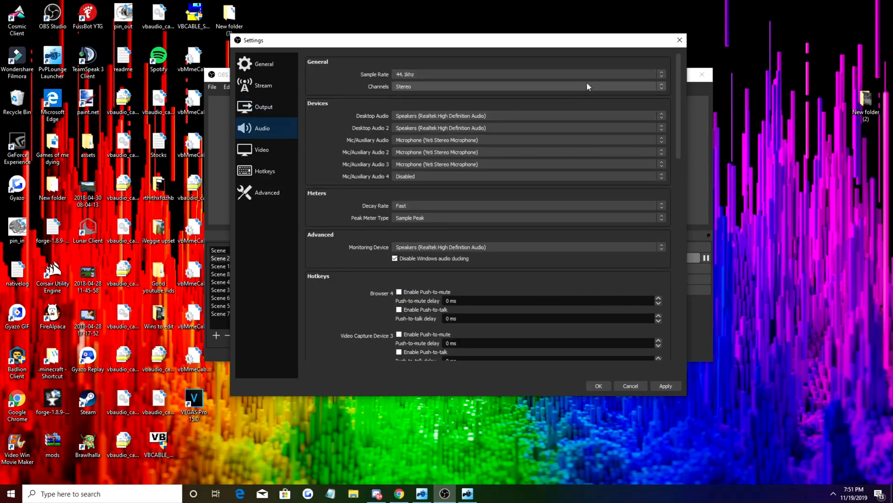
{"action": "left_click", "coordinate": [527, 74]}
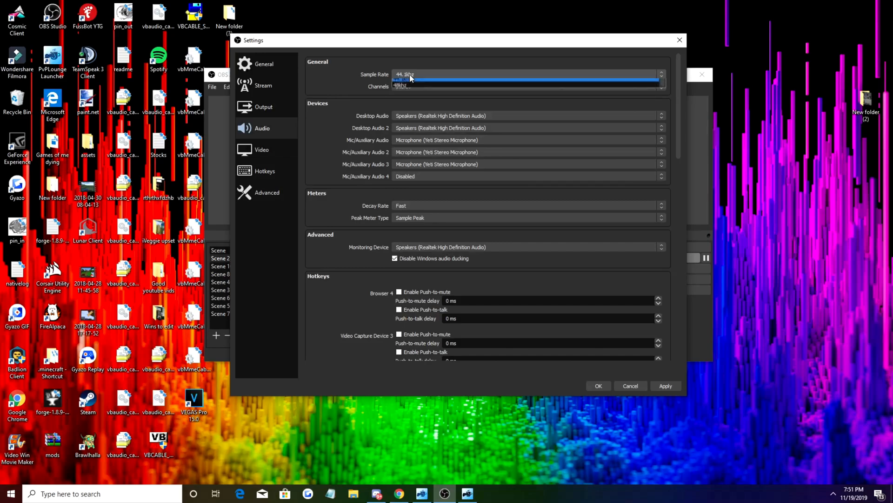
{"action": "left_click", "coordinate": [528, 86]}
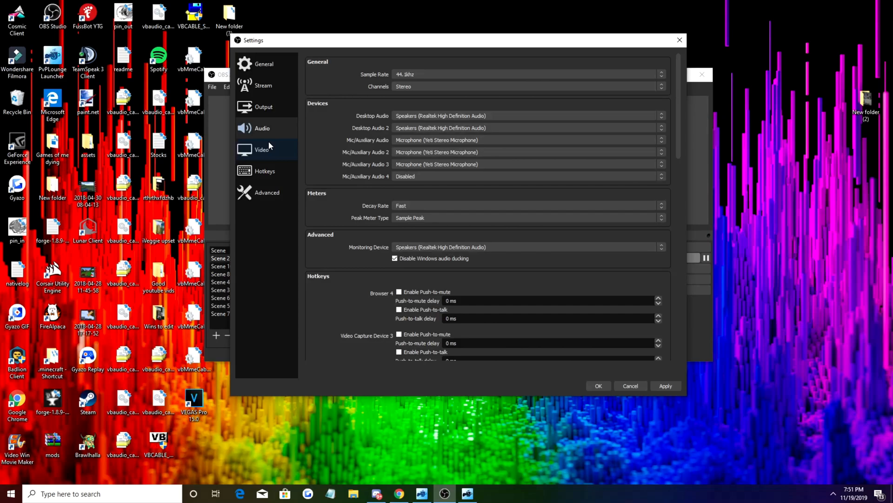
{"action": "left_click", "coordinate": [262, 150]}
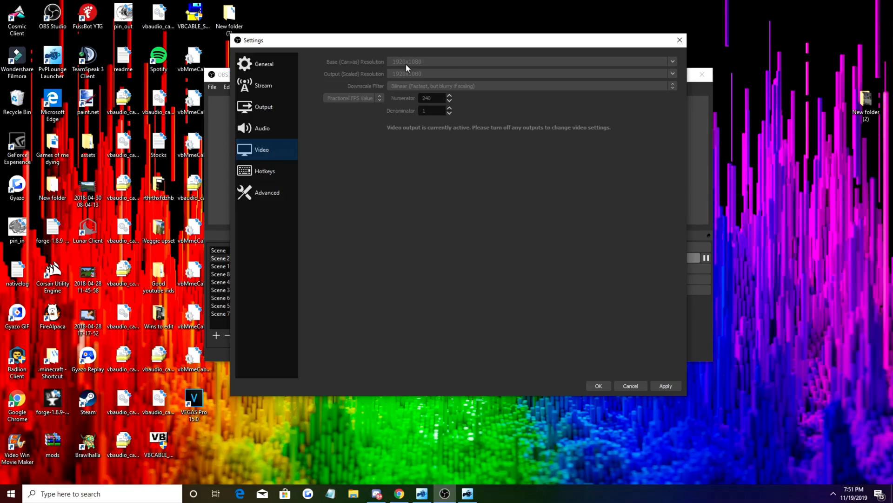
{"action": "mouse_move", "coordinate": [498, 139]}
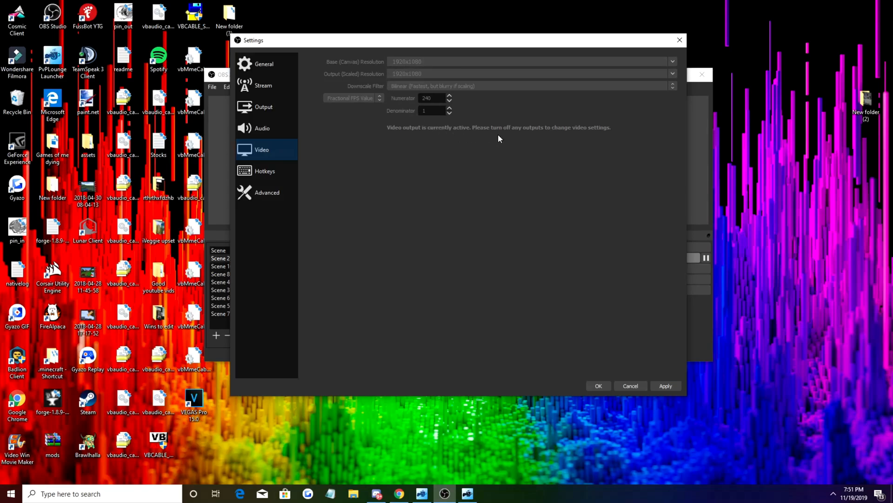
{"action": "mouse_move", "coordinate": [518, 125]}
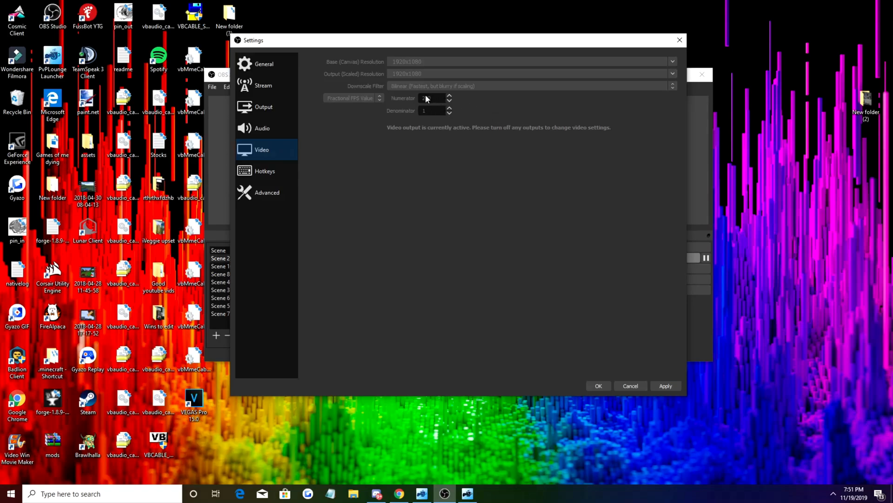
Enter 240 as the fractional FPS numerator, keeping the denominator at 1.
{"action": "type", "text": "240"}
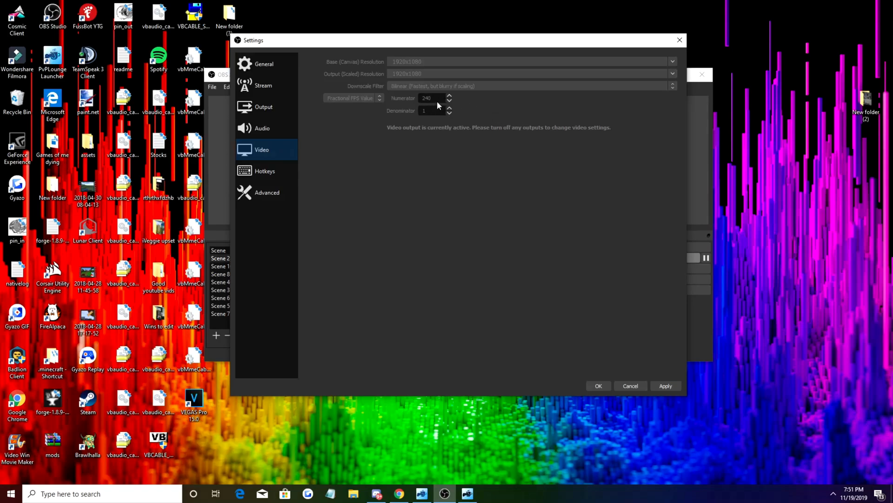
{"action": "mouse_move", "coordinate": [339, 104]}
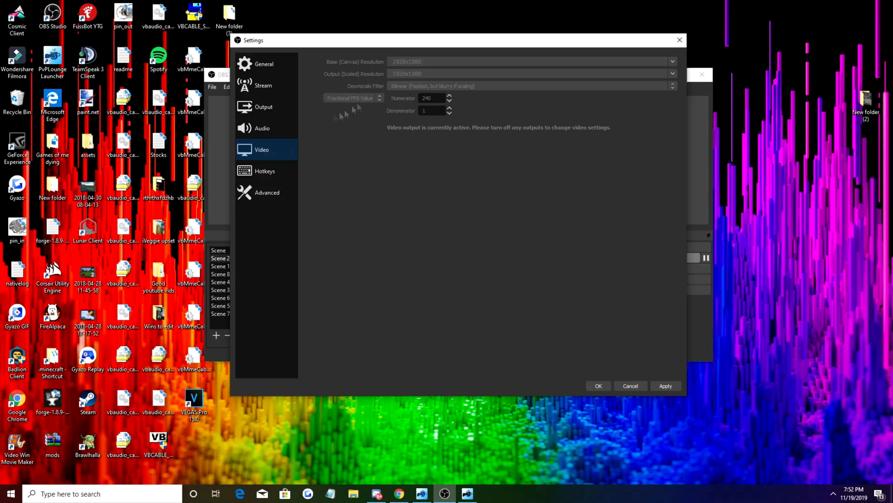
{"action": "mouse_move", "coordinate": [359, 101]}
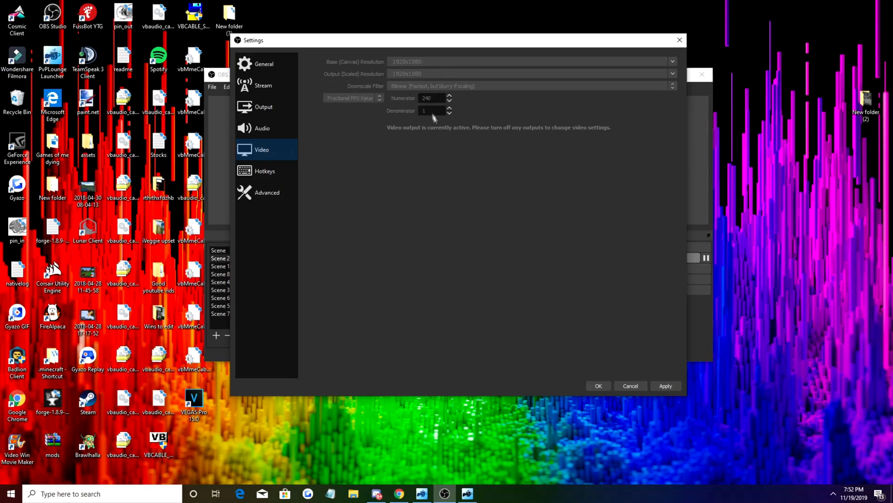
{"action": "mouse_move", "coordinate": [404, 84]}
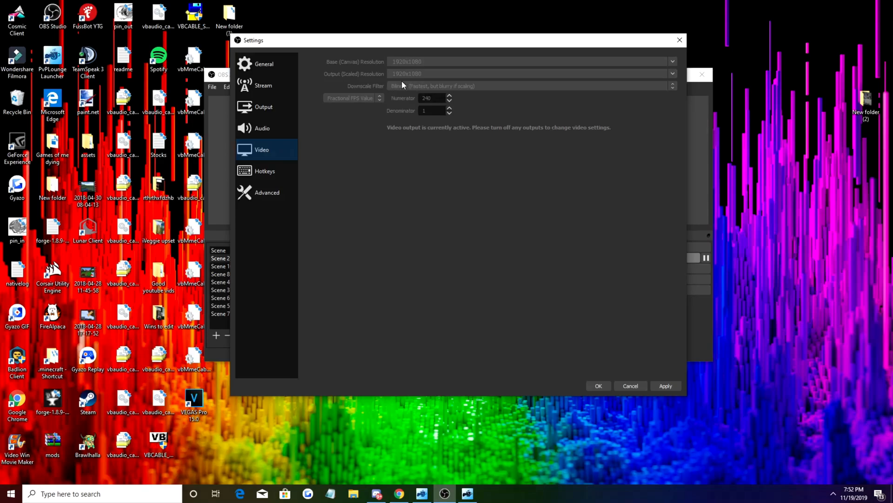
{"action": "mouse_move", "coordinate": [406, 86]}
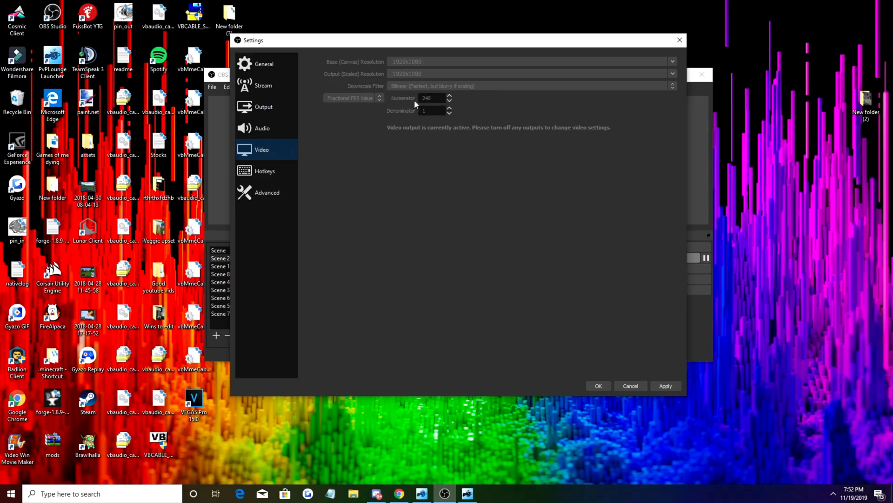
{"action": "mouse_move", "coordinate": [439, 103]}
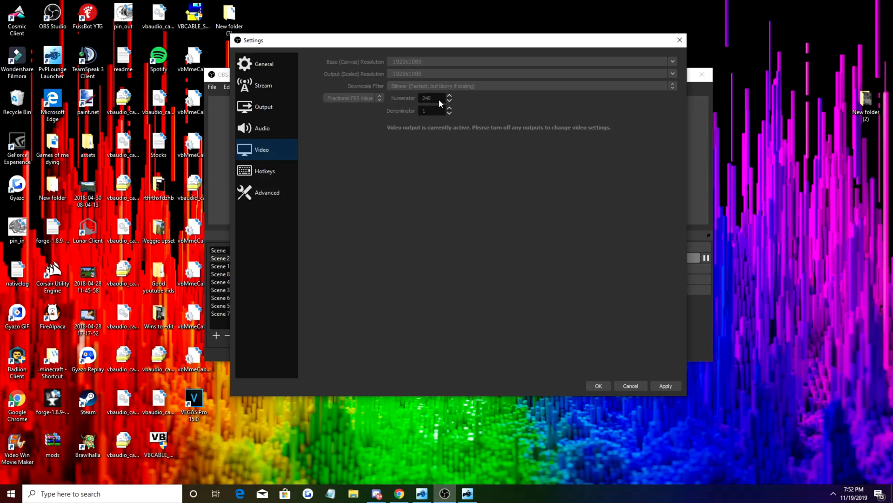
{"action": "mouse_move", "coordinate": [413, 99]}
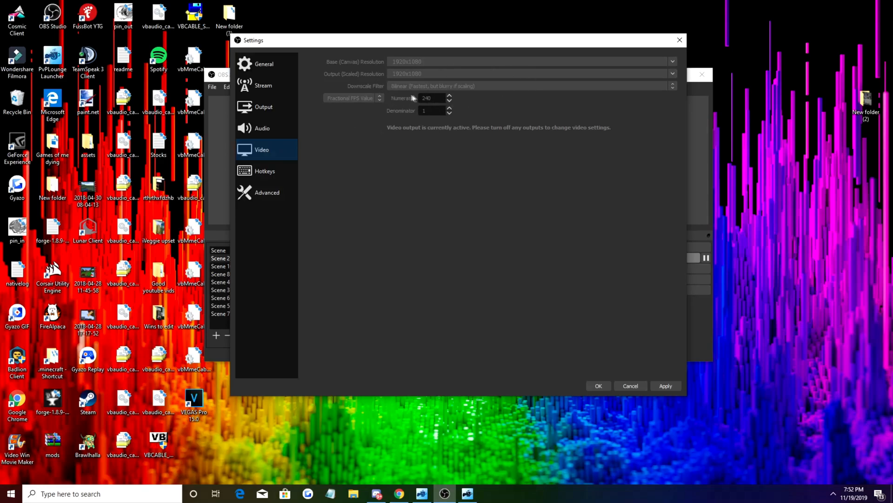
{"action": "mouse_move", "coordinate": [434, 96]}
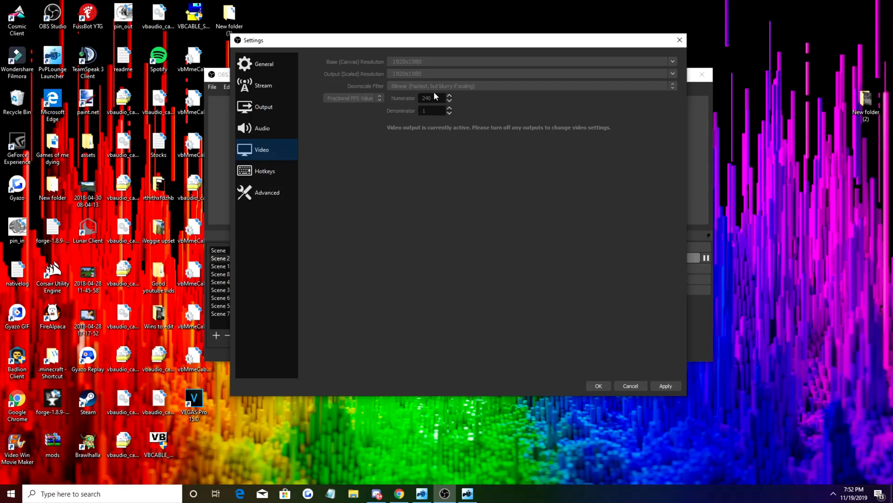
{"action": "mouse_move", "coordinate": [409, 86]}
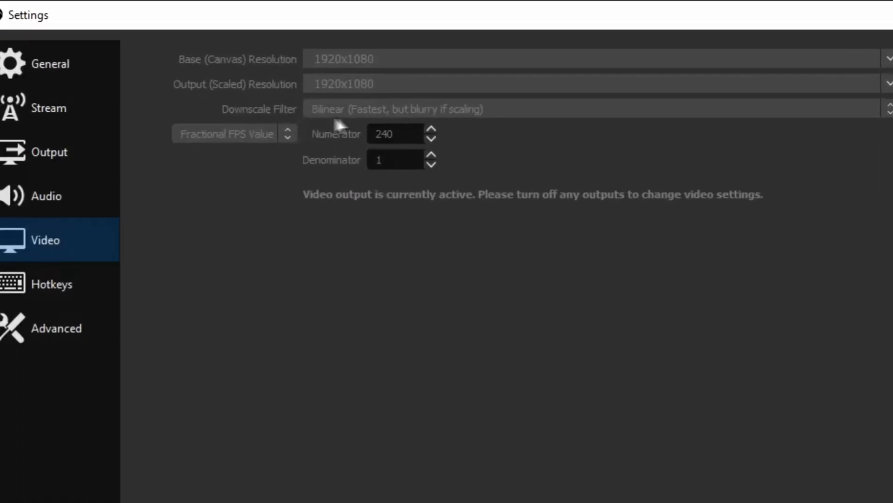
On the Advanced page, keep Process Priority at Below Normal.
{"action": "left_click", "coordinate": [267, 192]}
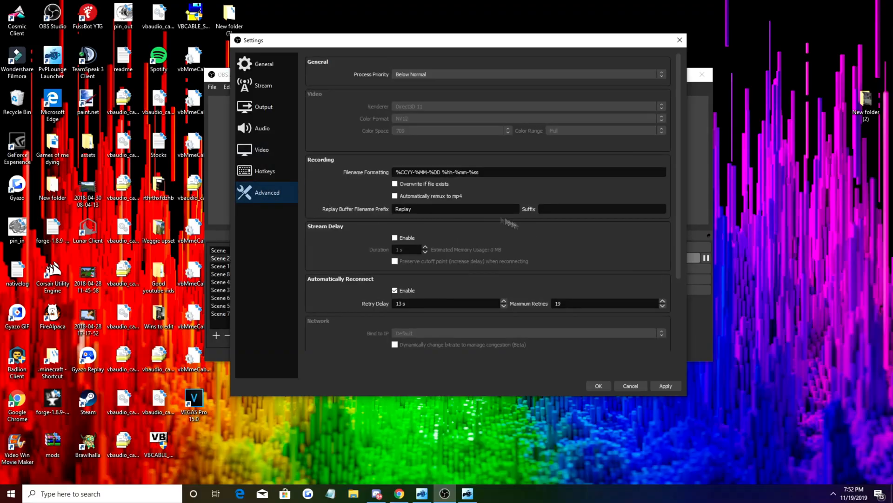
{"action": "left_click", "coordinate": [527, 74]}
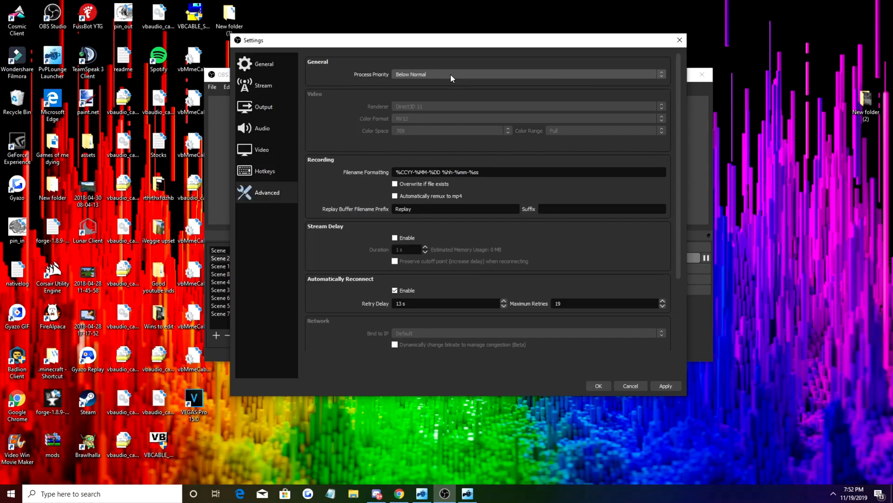
{"action": "left_click", "coordinate": [525, 74]}
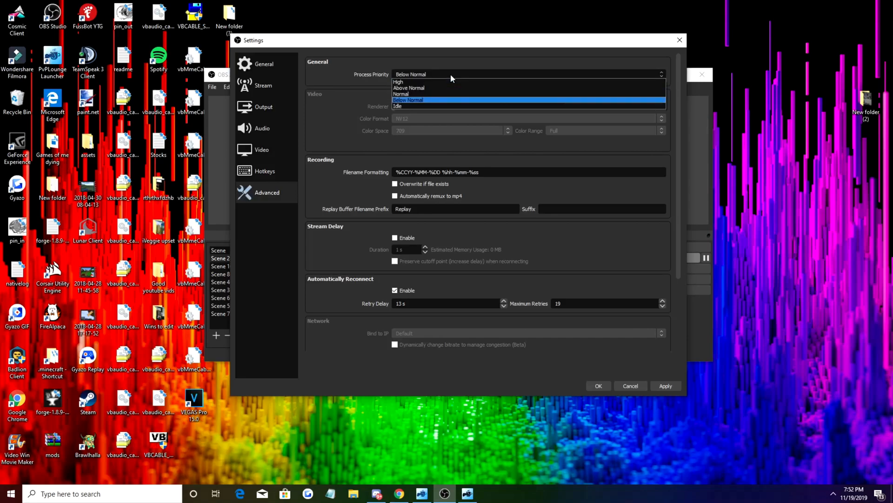
{"action": "left_click", "coordinate": [408, 101]}
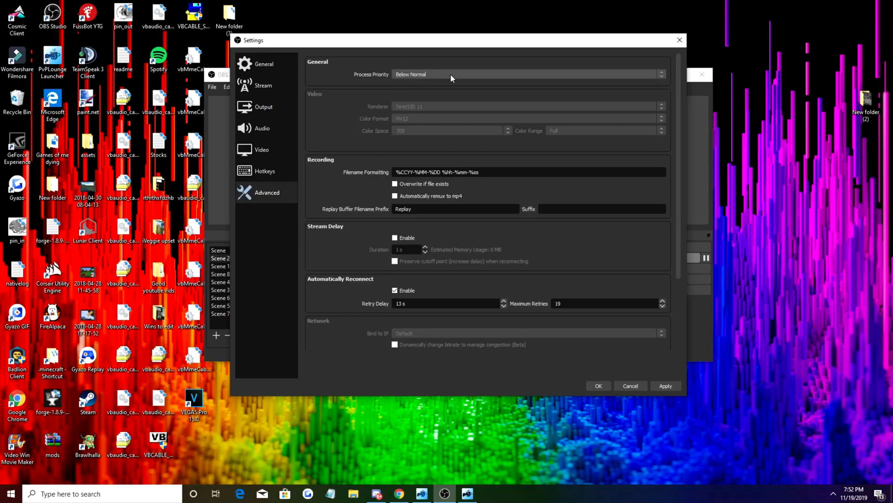
{"action": "left_click", "coordinate": [527, 74]}
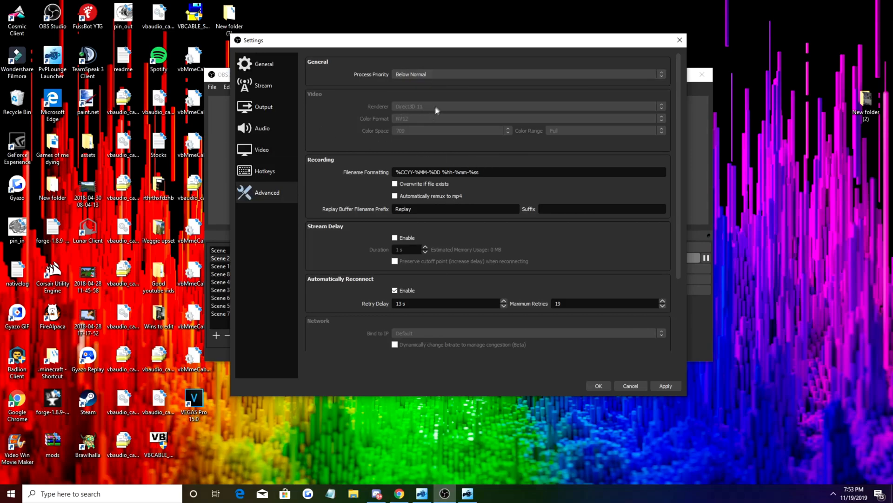
{"action": "mouse_move", "coordinate": [394, 112]}
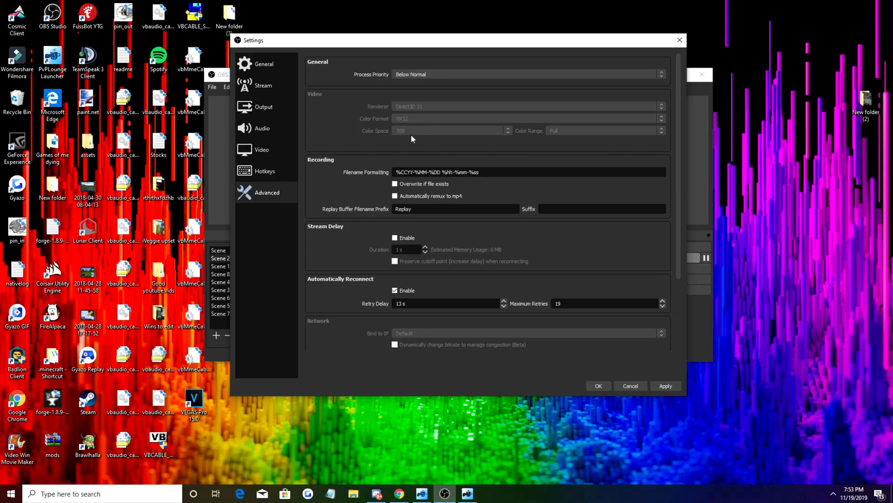
{"action": "mouse_move", "coordinate": [417, 137]}
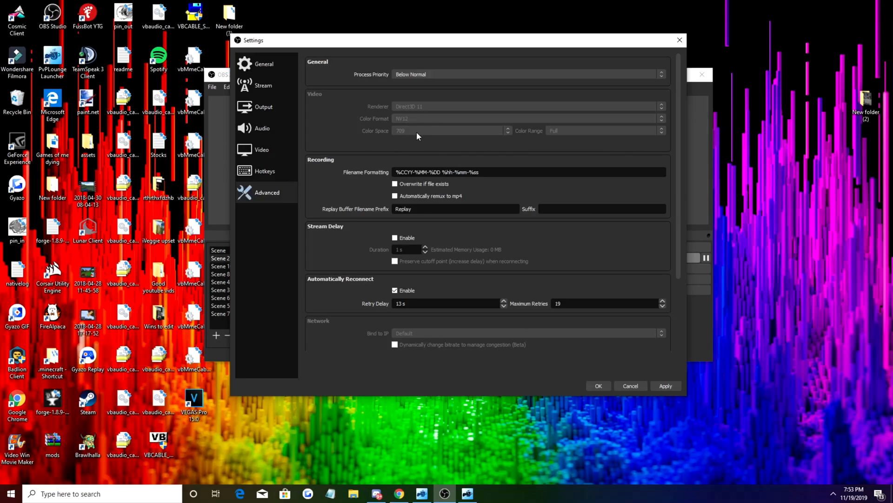
{"action": "mouse_move", "coordinate": [568, 139]}
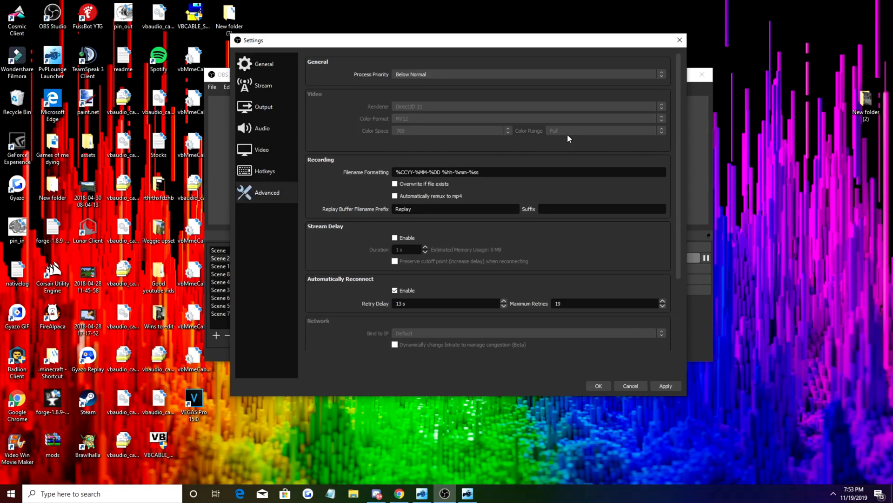
{"action": "mouse_move", "coordinate": [490, 132]}
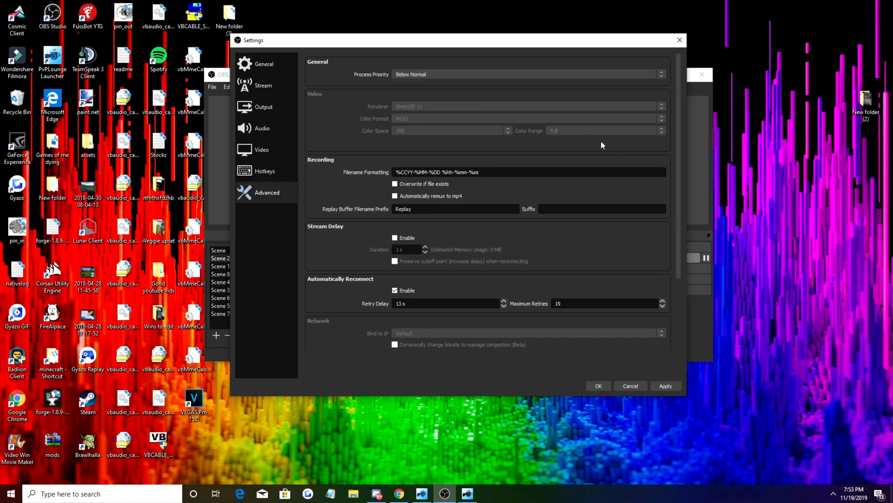
{"action": "mouse_move", "coordinate": [512, 132]}
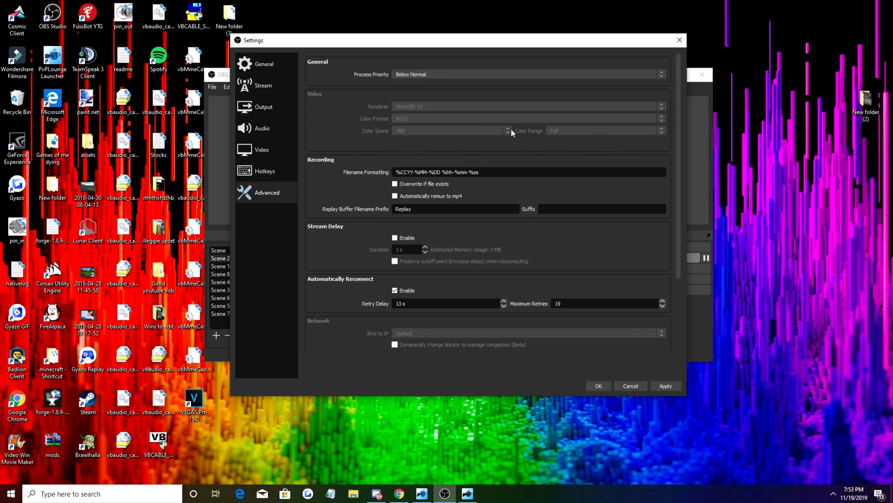
{"action": "mouse_move", "coordinate": [468, 132]}
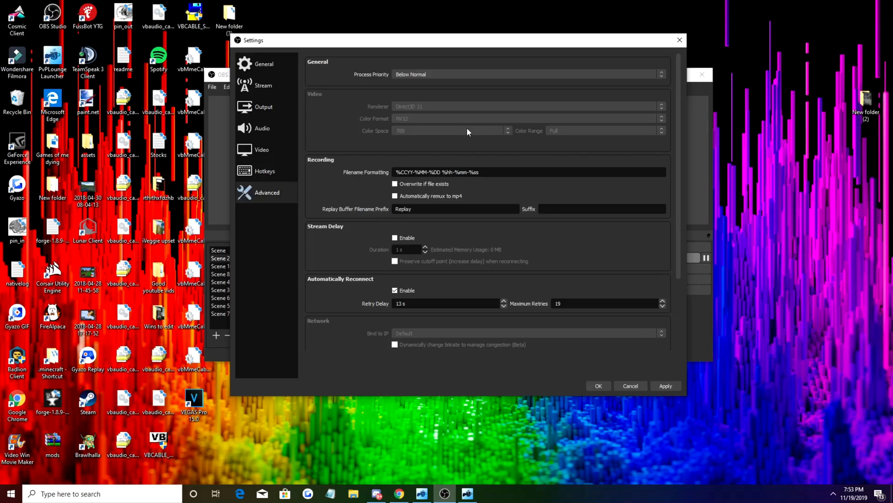
{"action": "scroll", "scroll_direction": "down", "scroll_amount": 3}
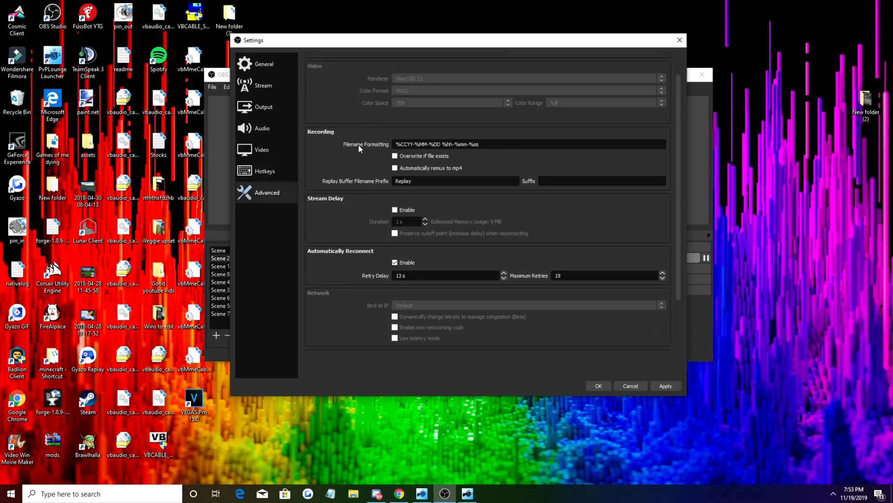
Return to the Video page via Audio and re-enter 240 as the FPS numerator.
{"action": "left_click", "coordinate": [262, 128]}
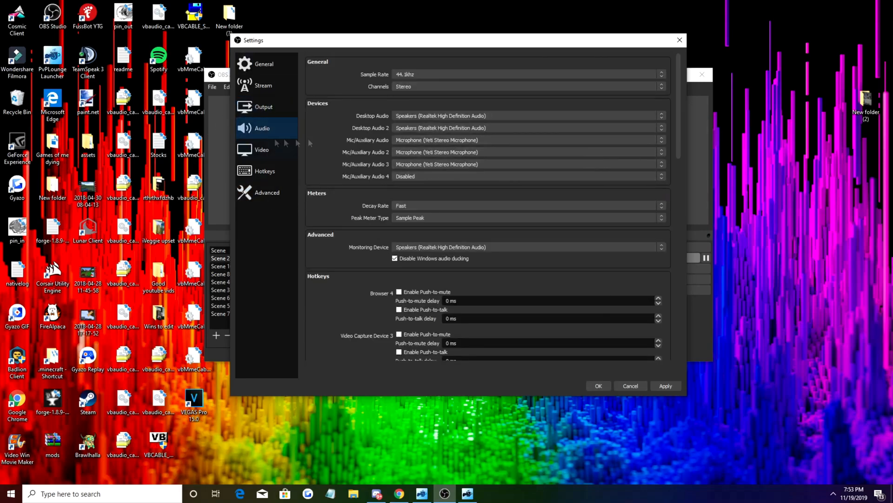
{"action": "left_click", "coordinate": [261, 150]}
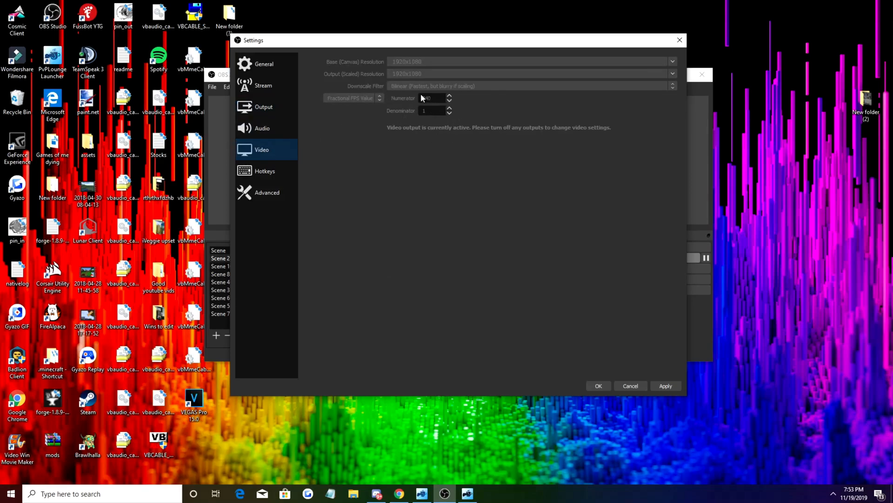
{"action": "type", "text": "240"}
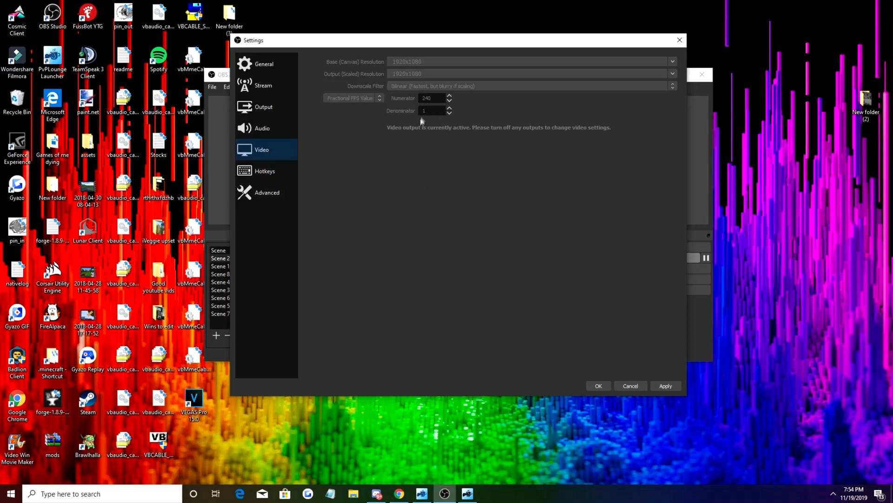
{"action": "mouse_move", "coordinate": [277, 389]}
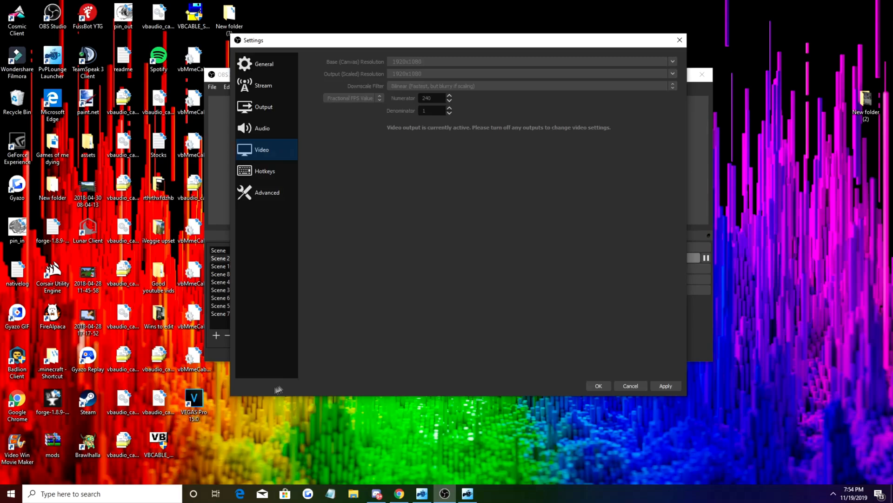
{"action": "mouse_move", "coordinate": [232, 377]}
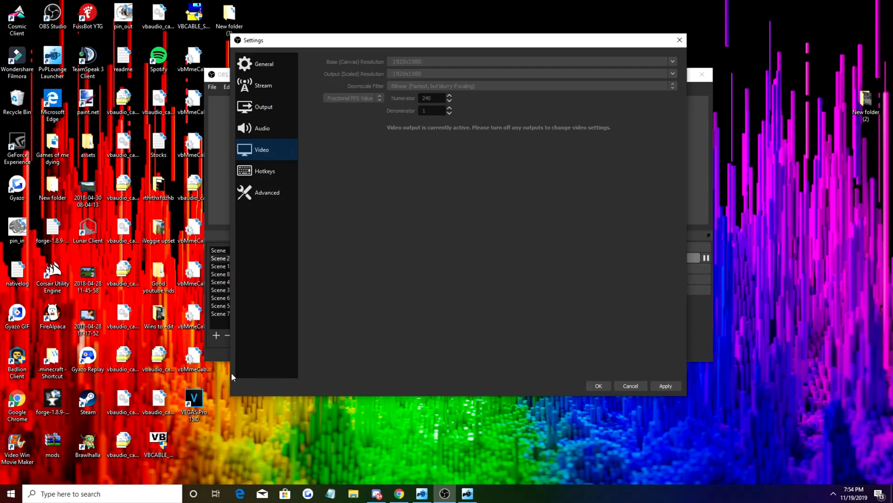
{"action": "mouse_move", "coordinate": [431, 167]}
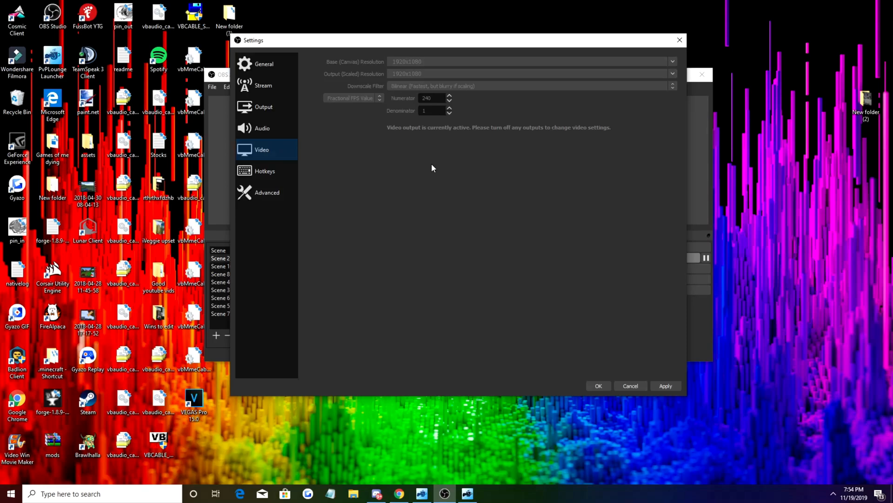
{"action": "mouse_move", "coordinate": [445, 102]}
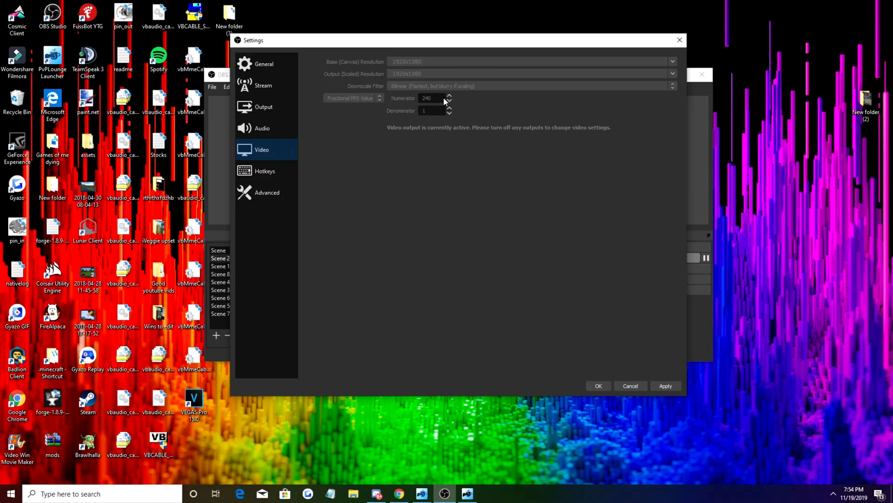